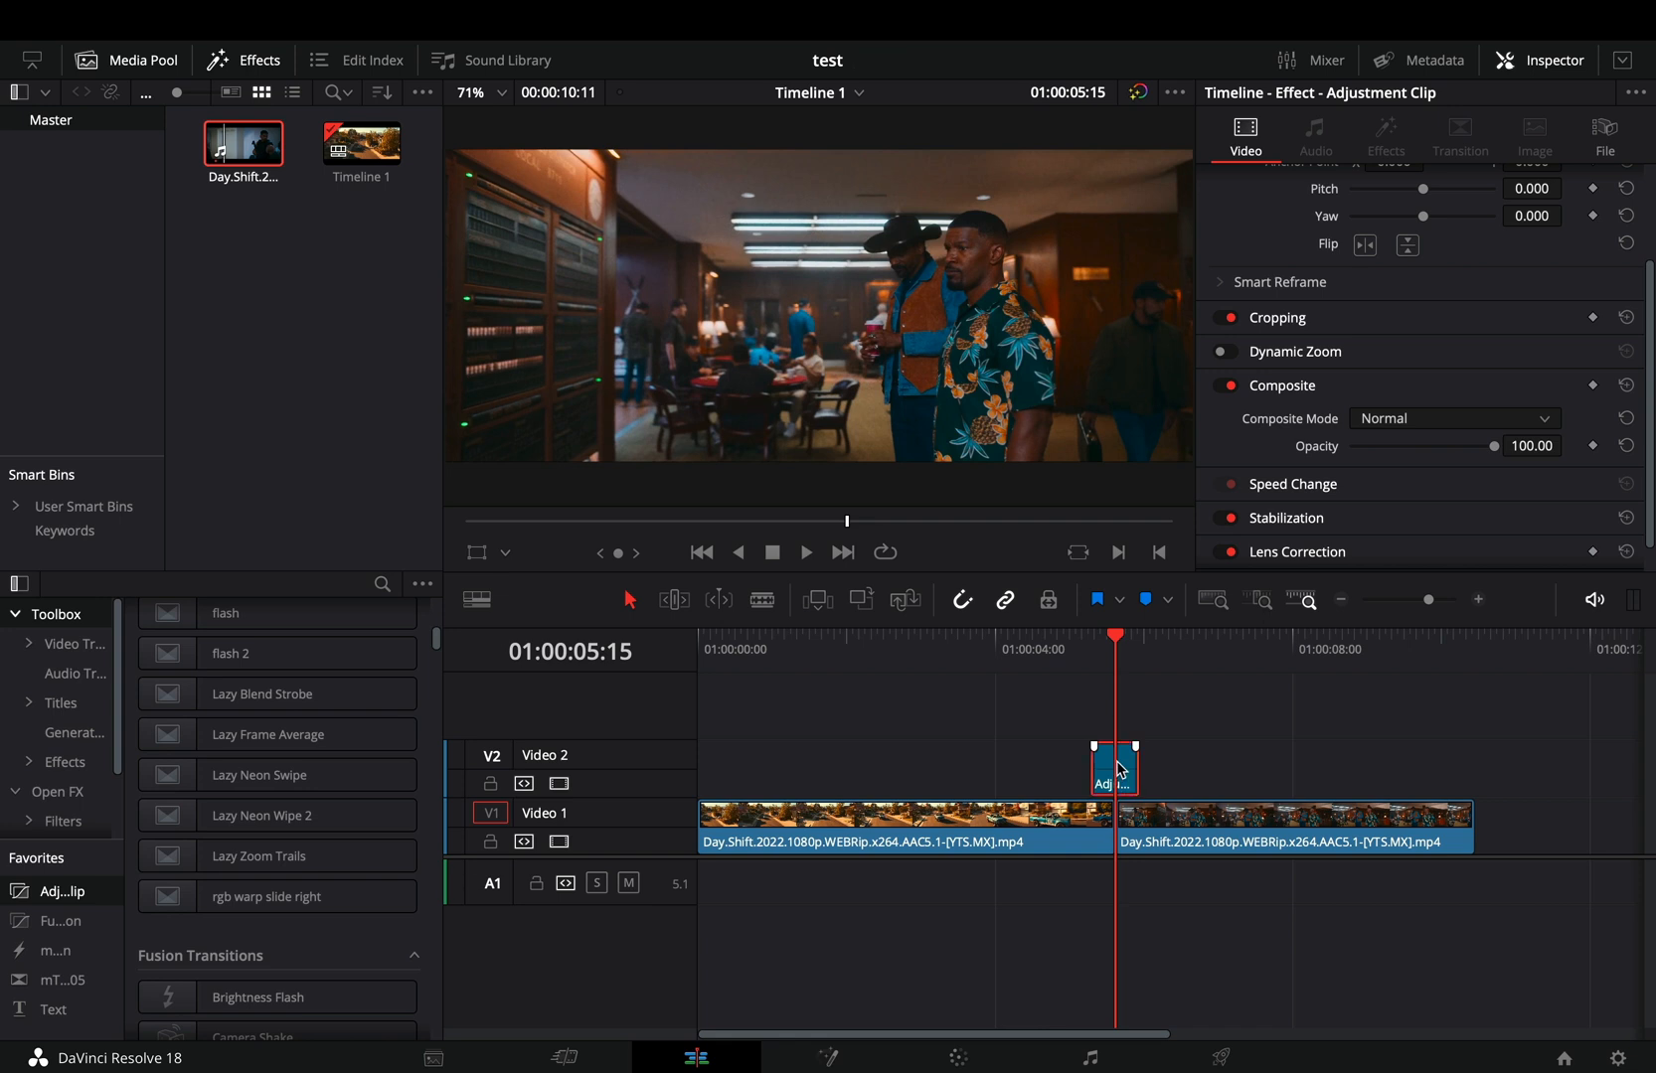
Open the adjustment clip in the Fusion page from its context menu.
{"action": "right_click", "coordinate": [1111, 769]}
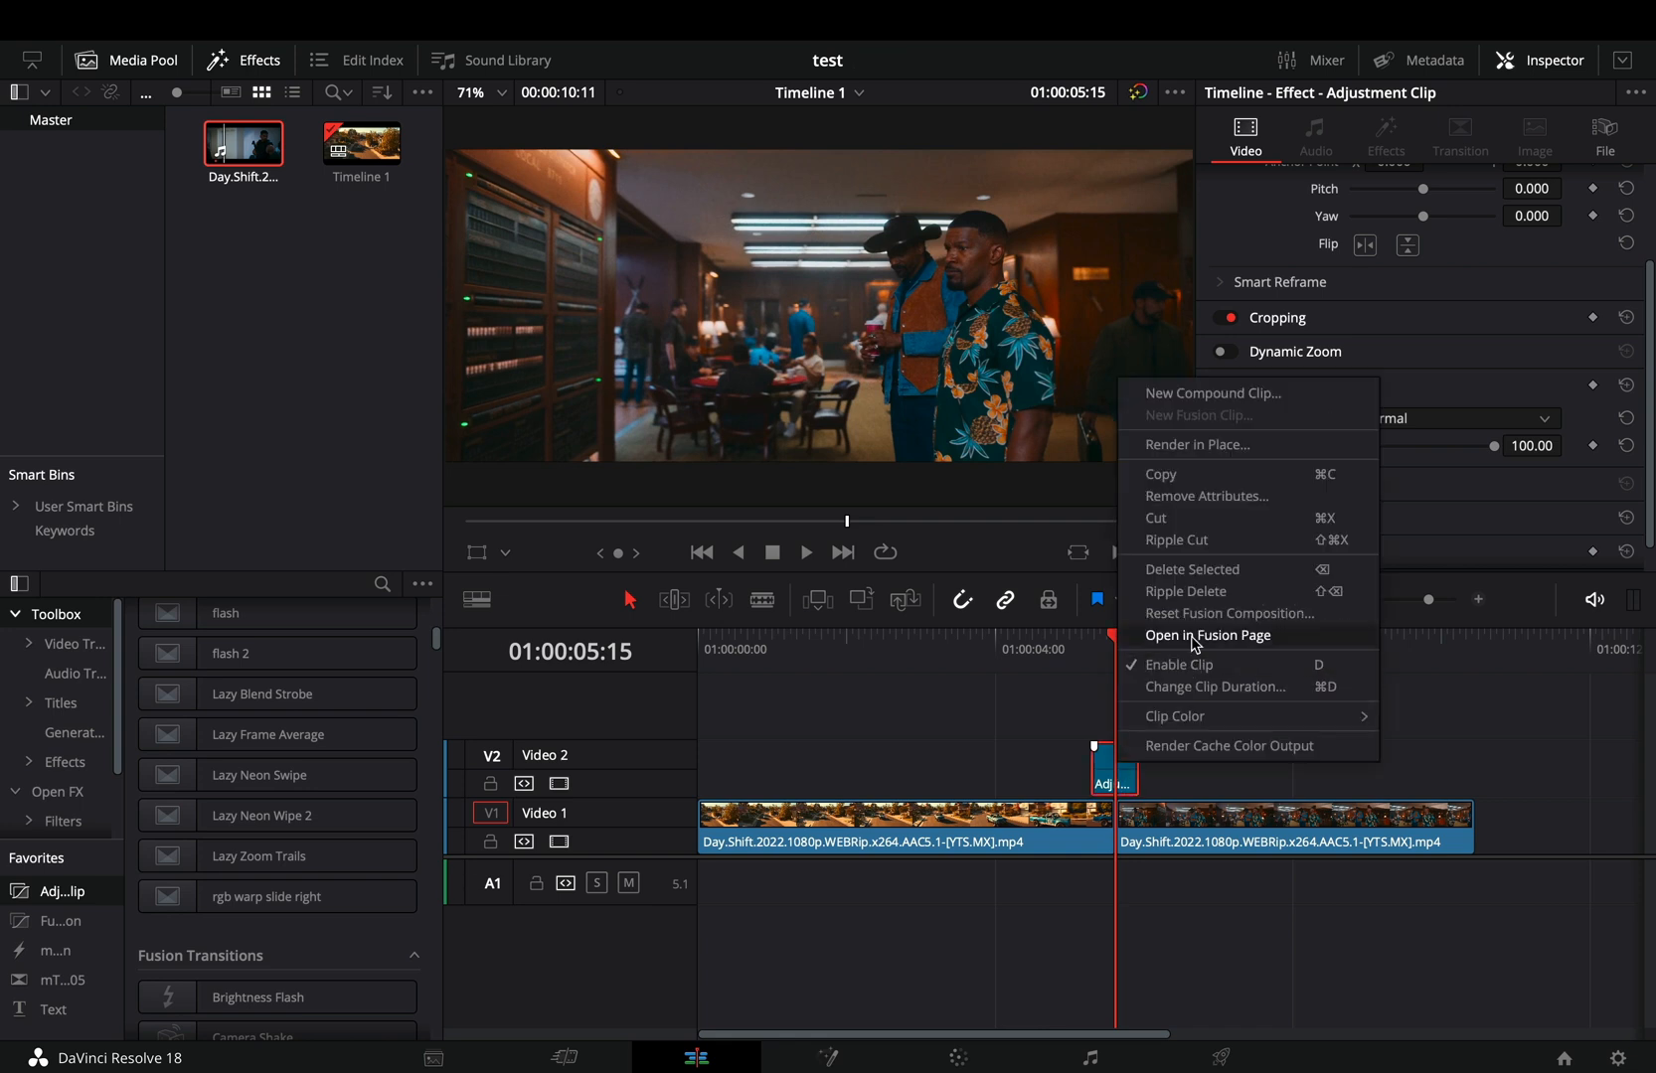
{"action": "left_click", "coordinate": [1208, 634]}
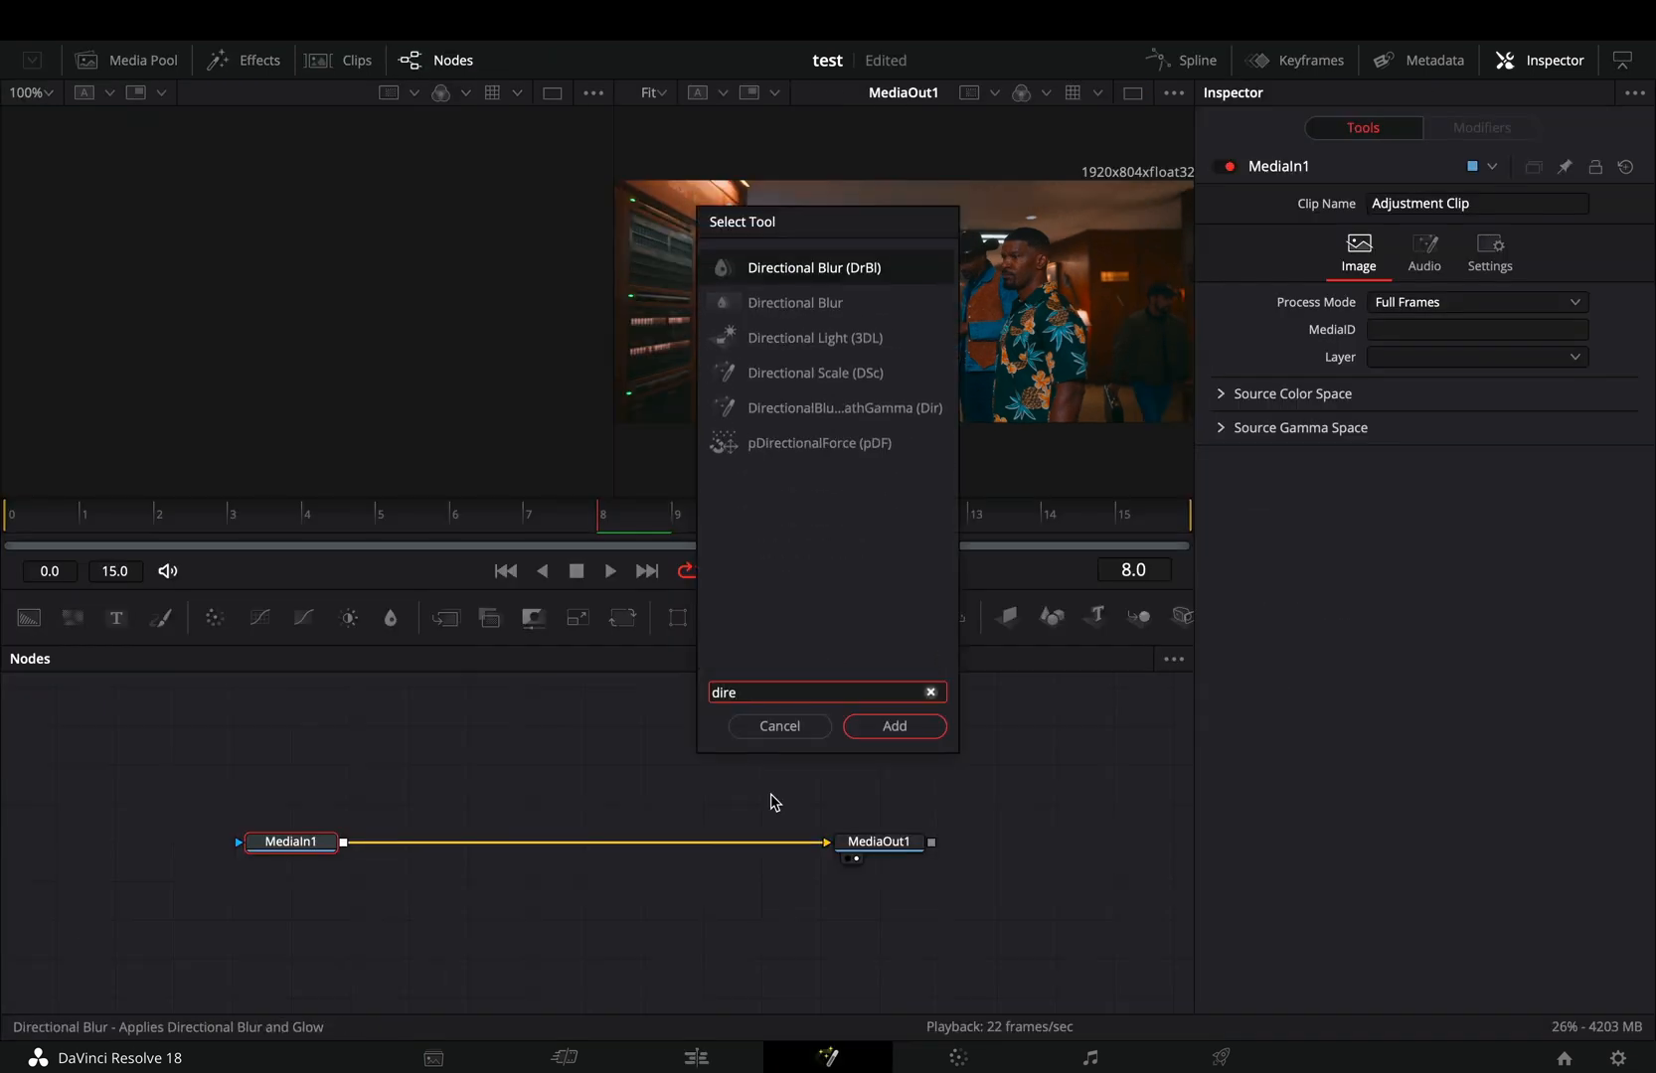
Insert a Directional Blur node at angle -180 and reach for a modifier on its strength.
{"action": "left_click", "coordinate": [892, 726]}
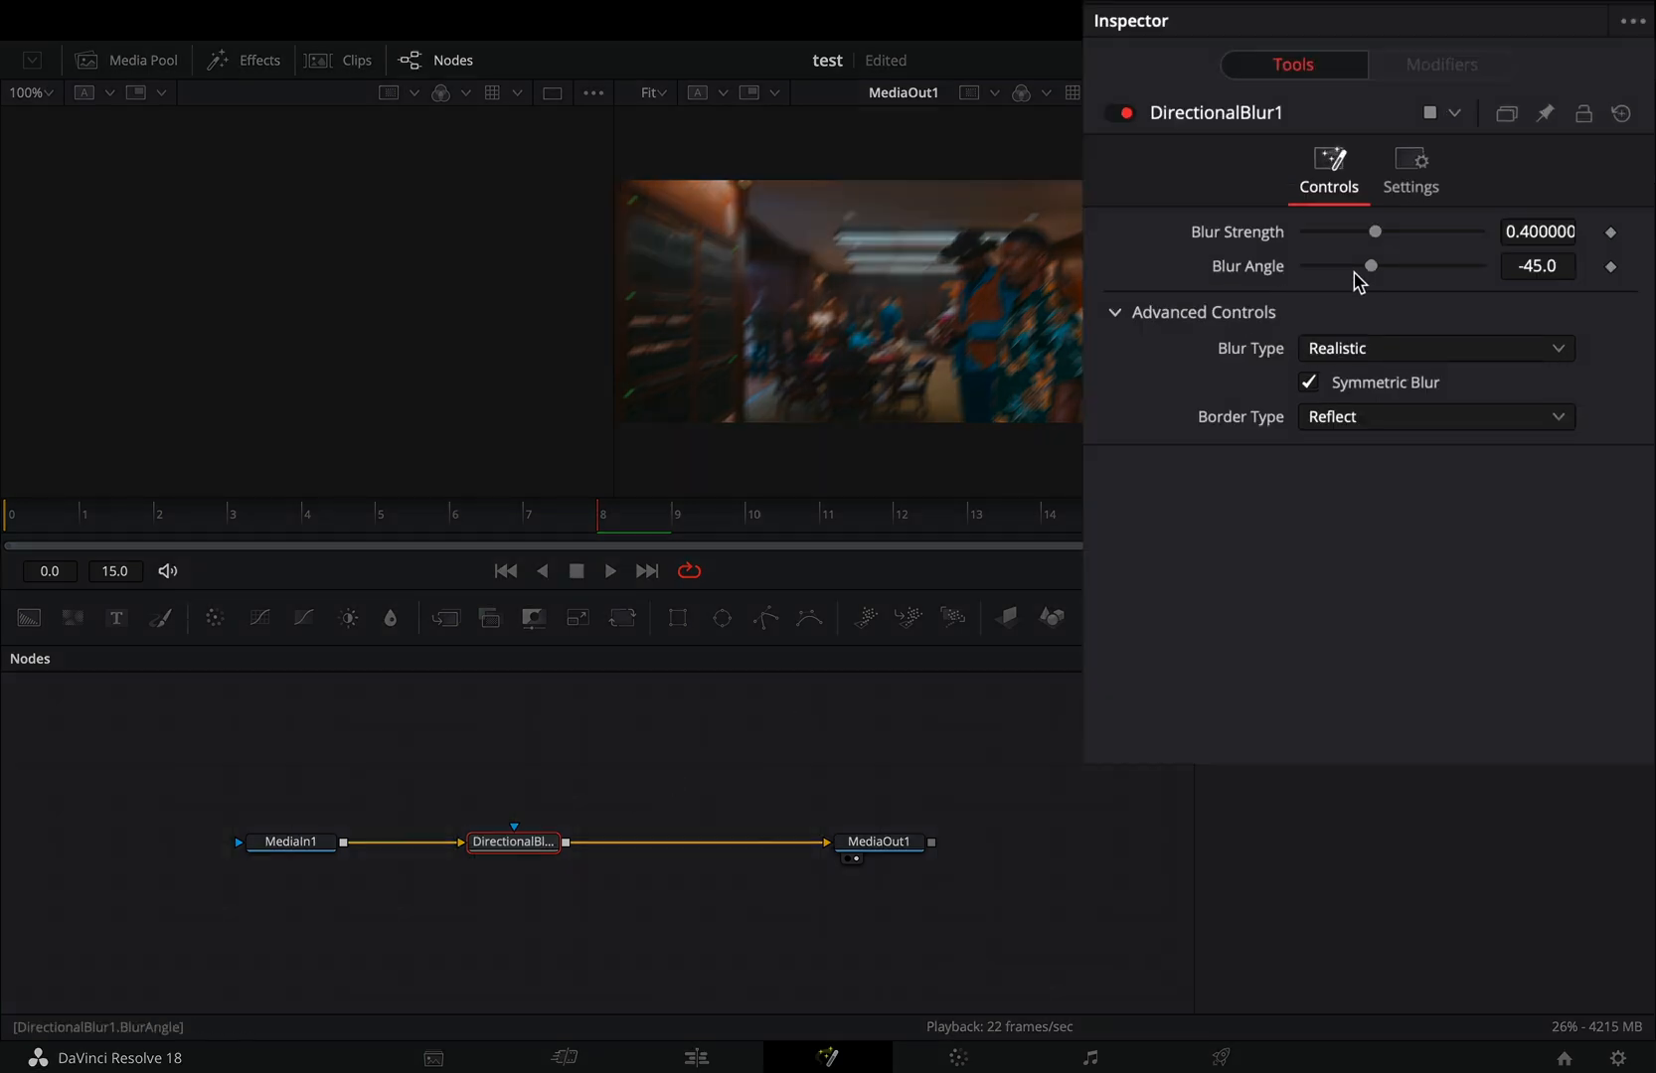
{"action": "left_click_drag", "start_coordinate": [1372, 264], "coordinate": [1304, 265]}
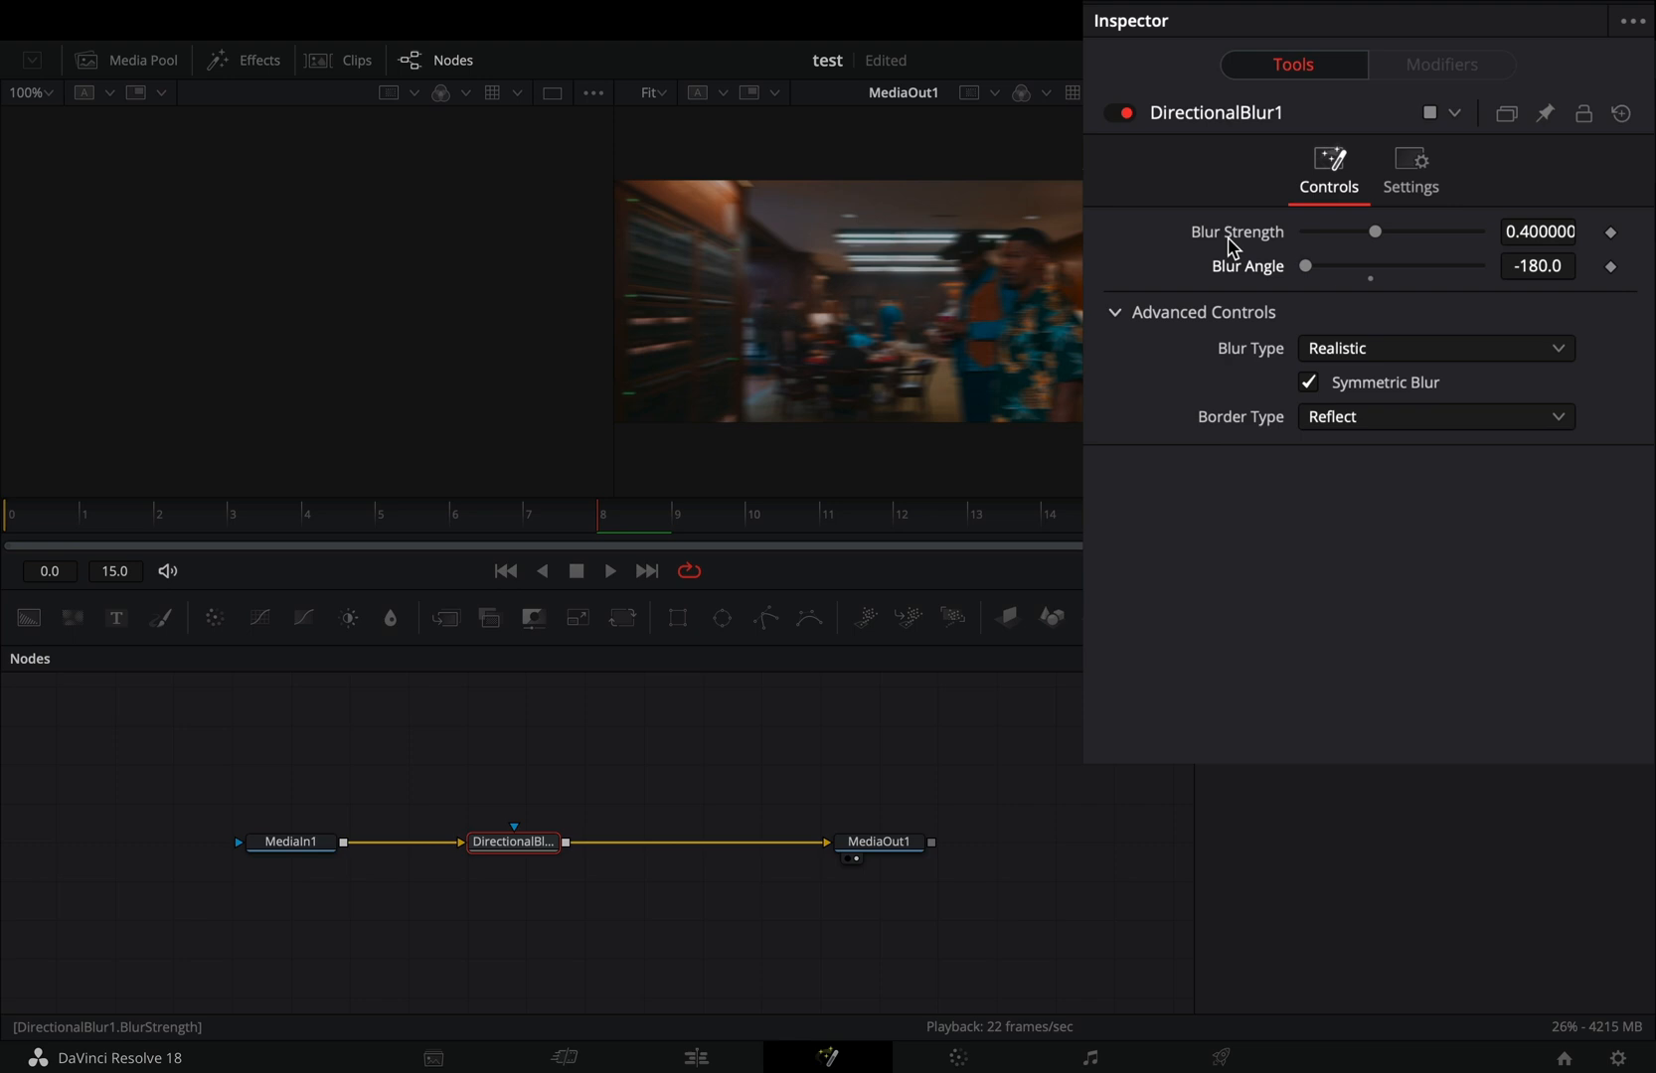
{"action": "right_click", "coordinate": [1236, 231]}
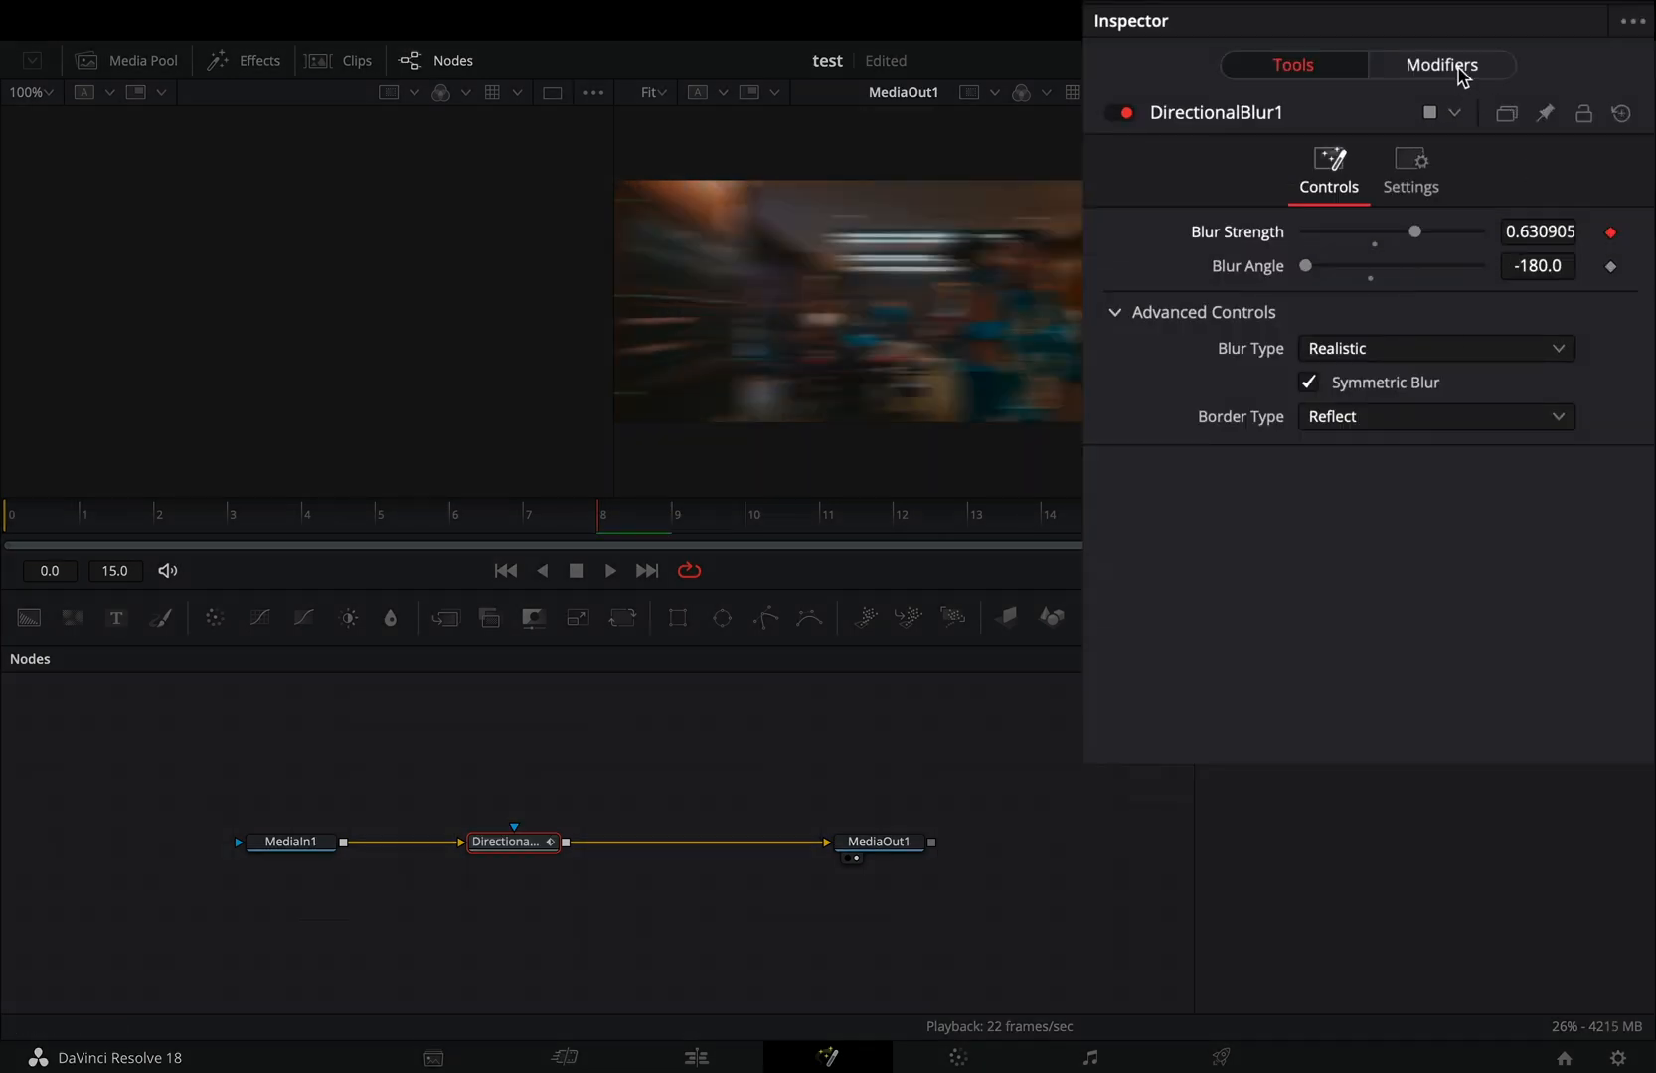
Raise Perturb1 strength to about 4 and wobble to 2.28, then reseed it.
{"action": "left_click", "coordinate": [1438, 64]}
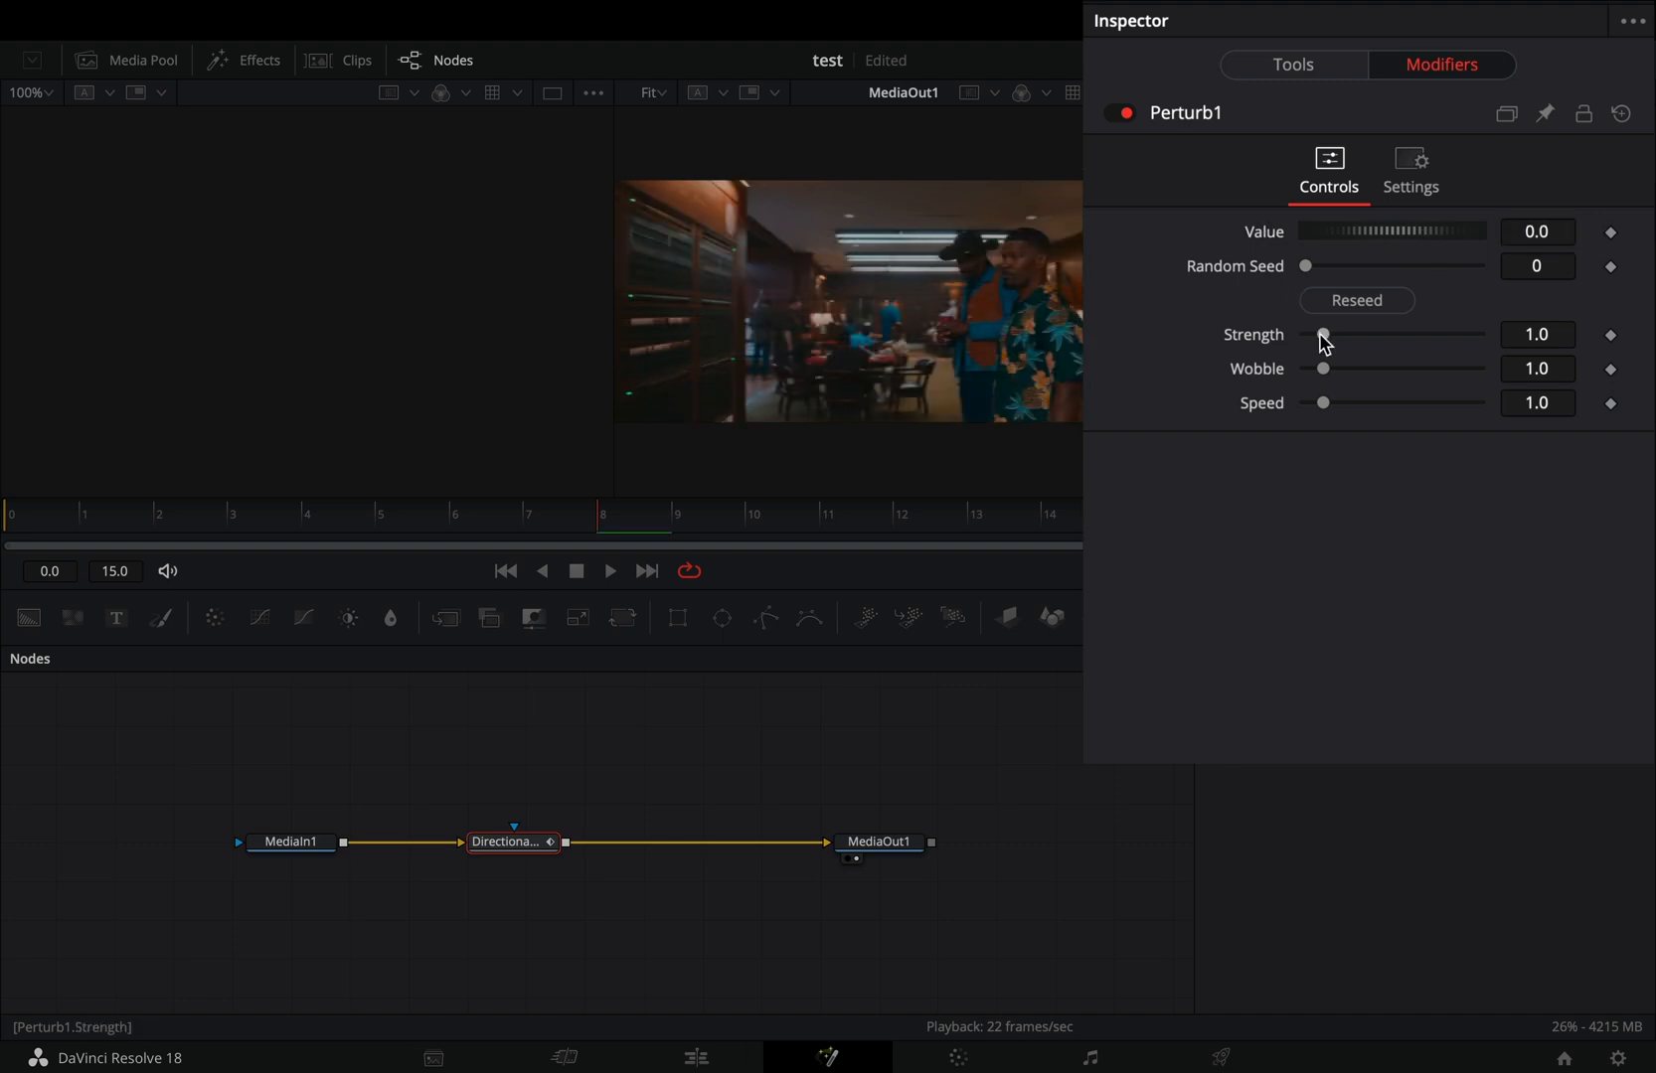
{"action": "left_click_drag", "start_coordinate": [1322, 334], "coordinate": [1377, 334]}
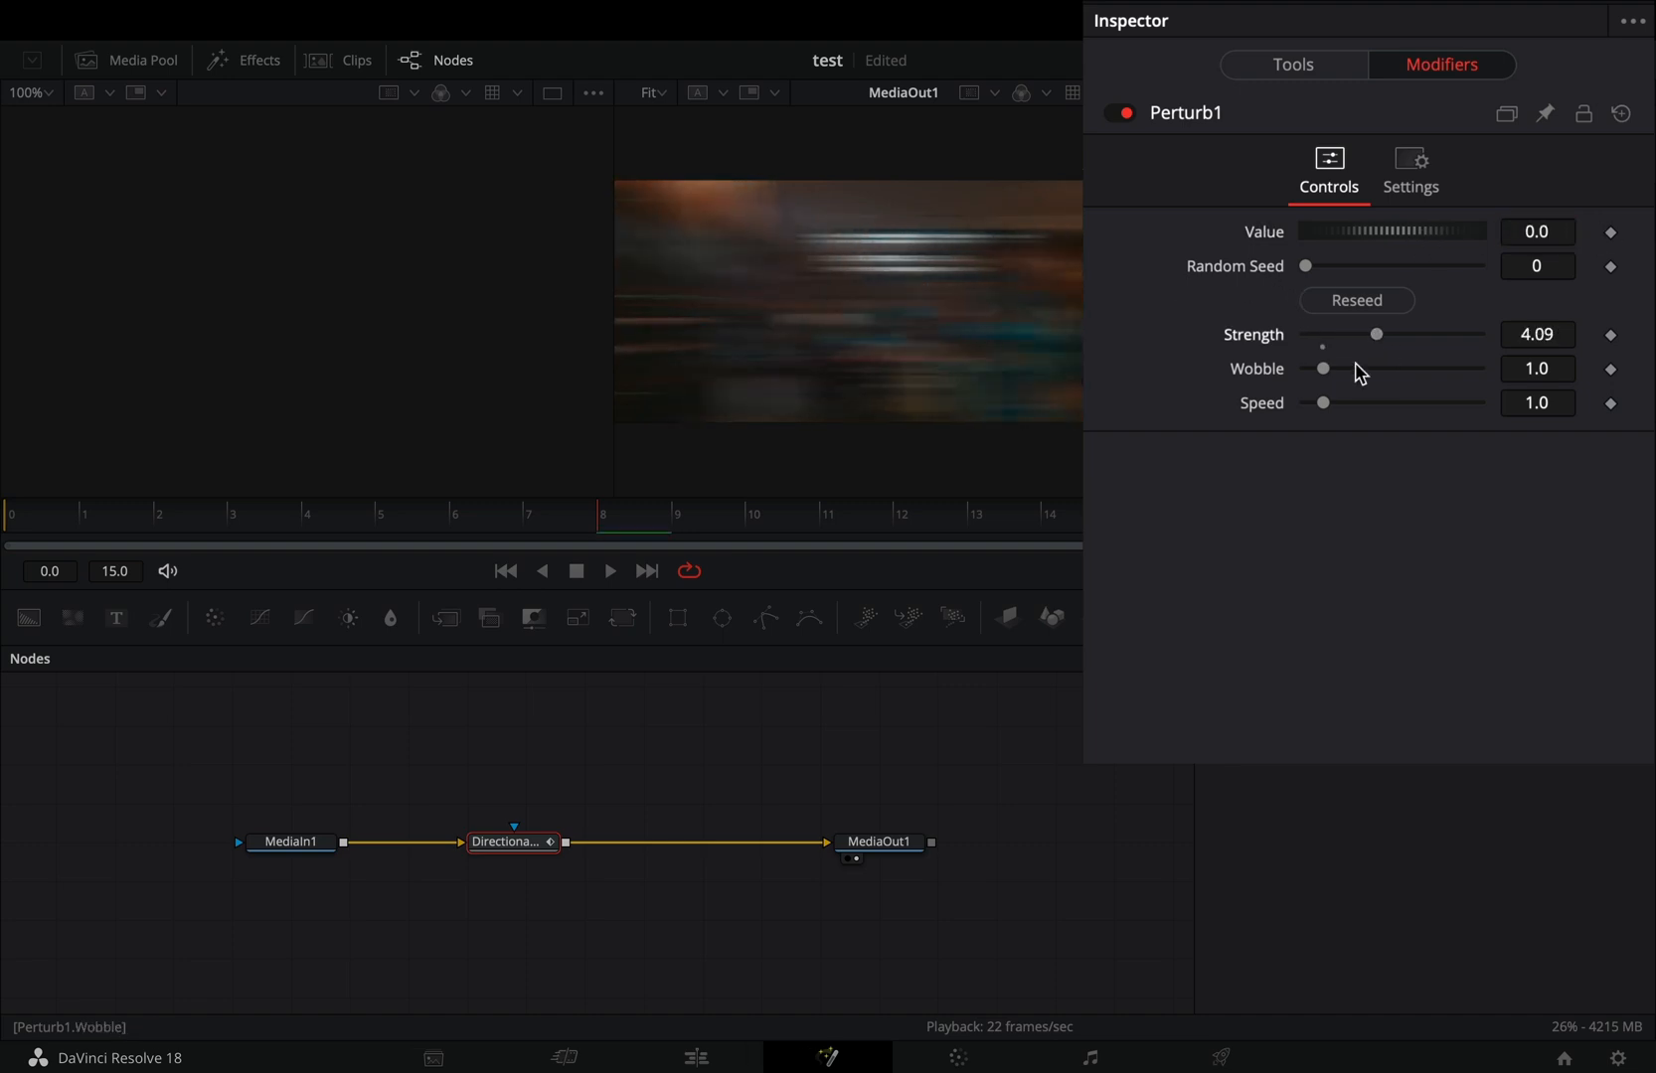
{"action": "left_click_drag", "start_coordinate": [1320, 402], "coordinate": [1350, 402]}
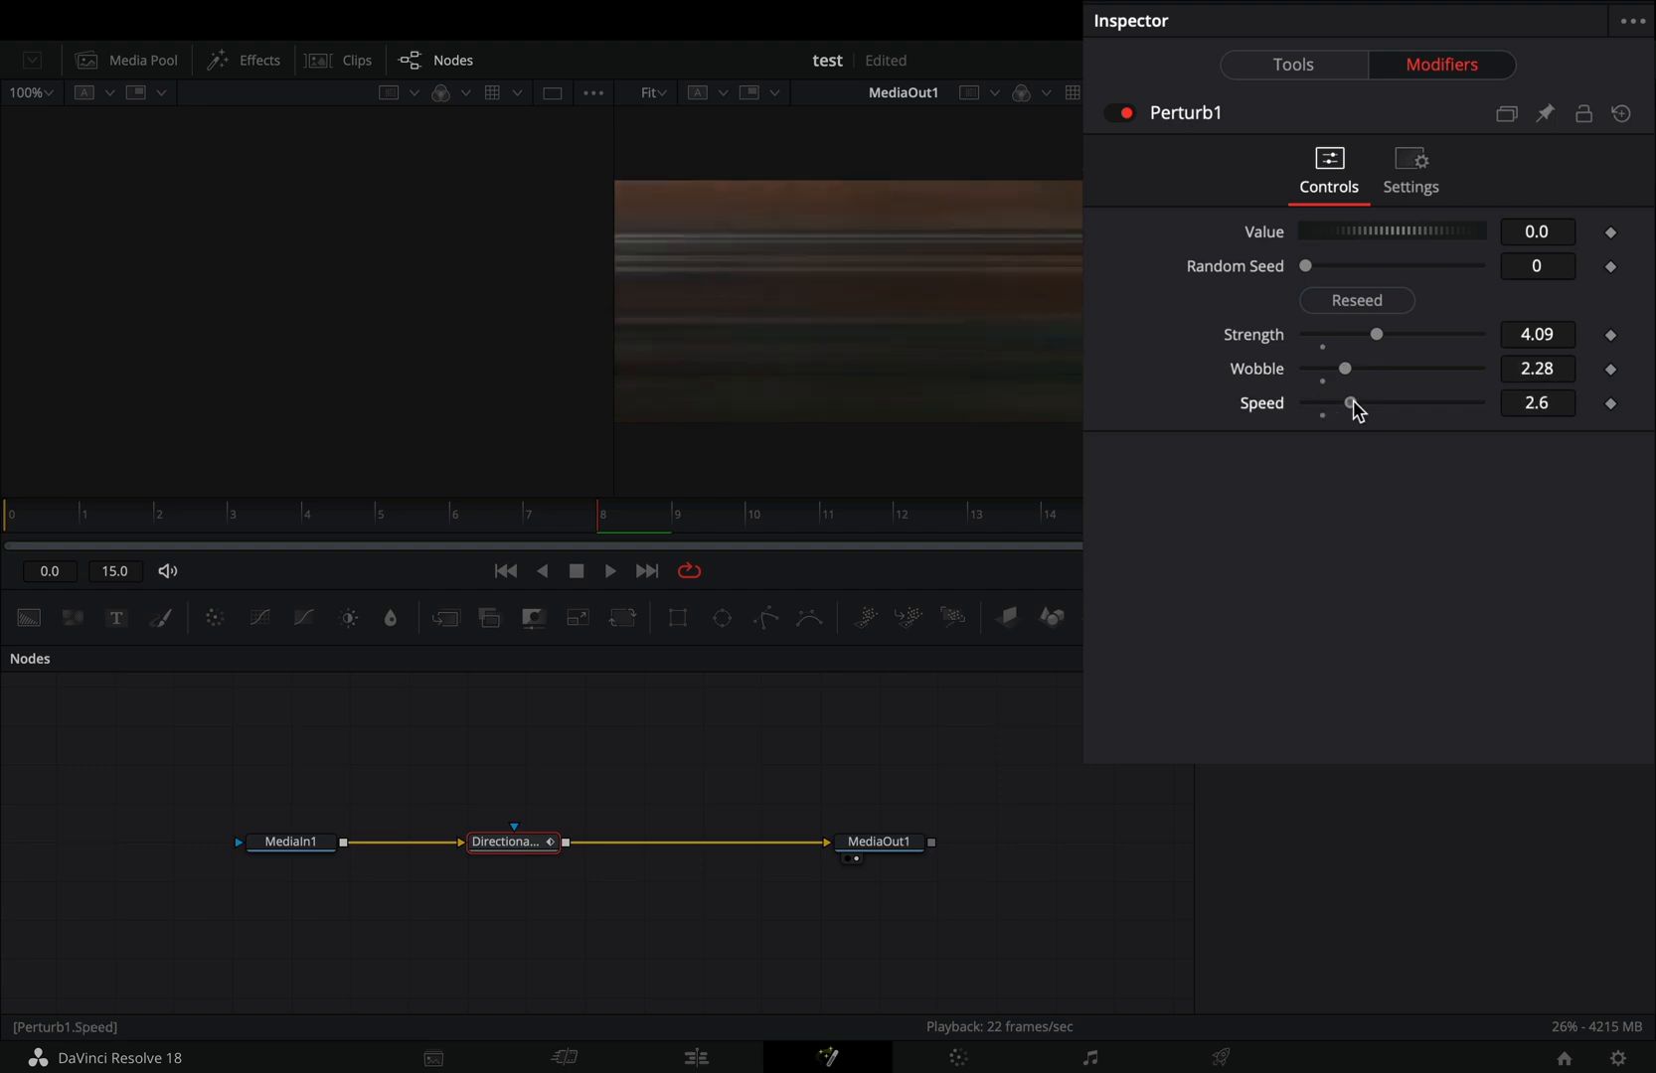
{"action": "left_click", "coordinate": [1357, 300]}
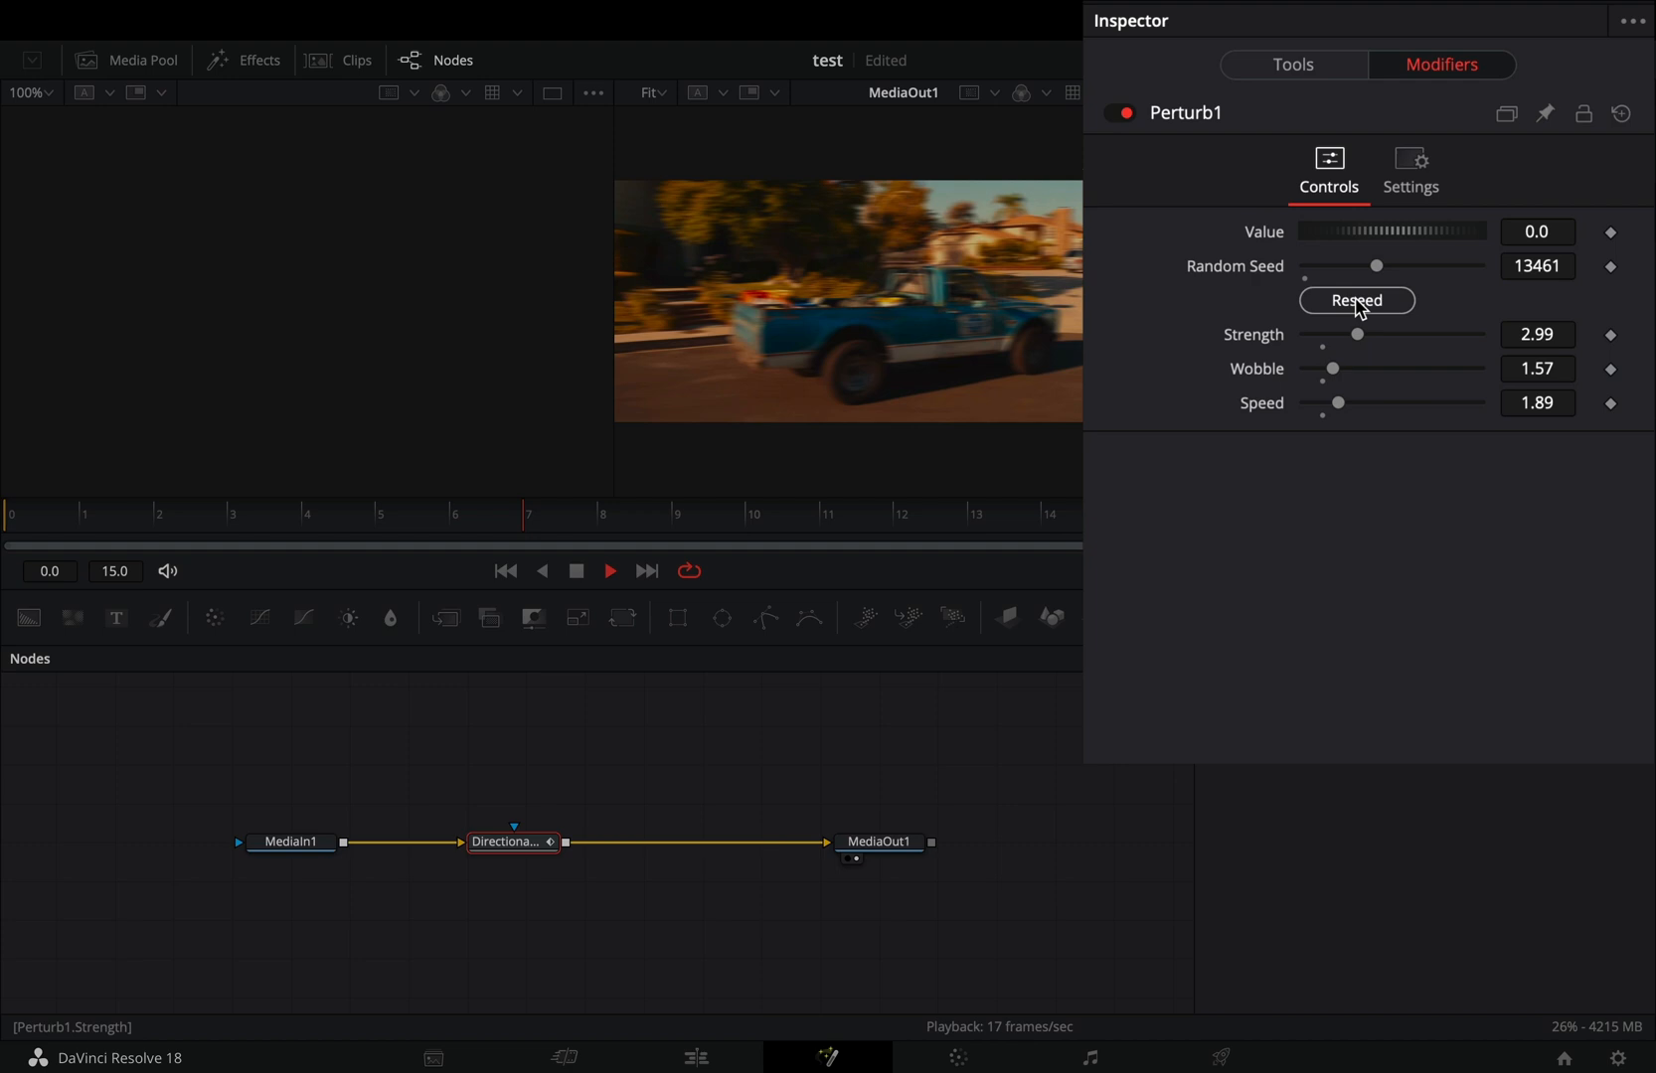
Reseed Perturb1 several times and set wobble to about 9 and speed to 4.2.
{"action": "left_click", "coordinate": [1356, 300]}
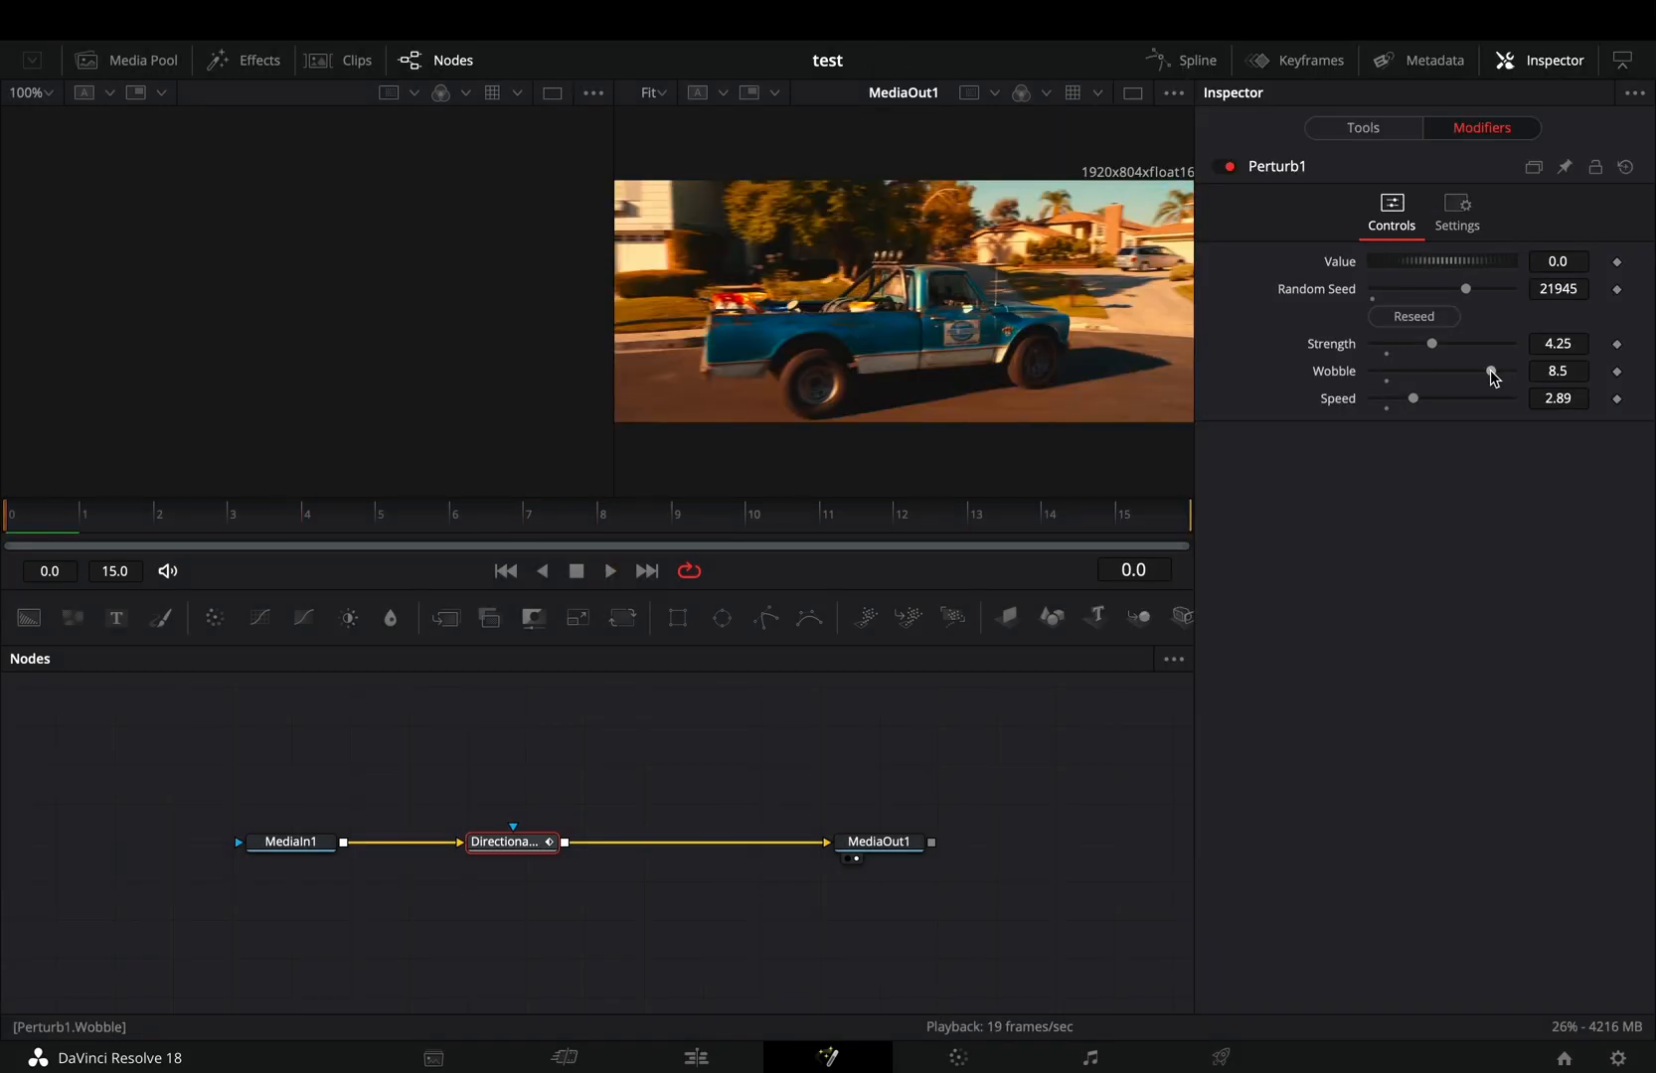
{"action": "left_click_drag", "start_coordinate": [1497, 372], "coordinate": [1463, 371]}
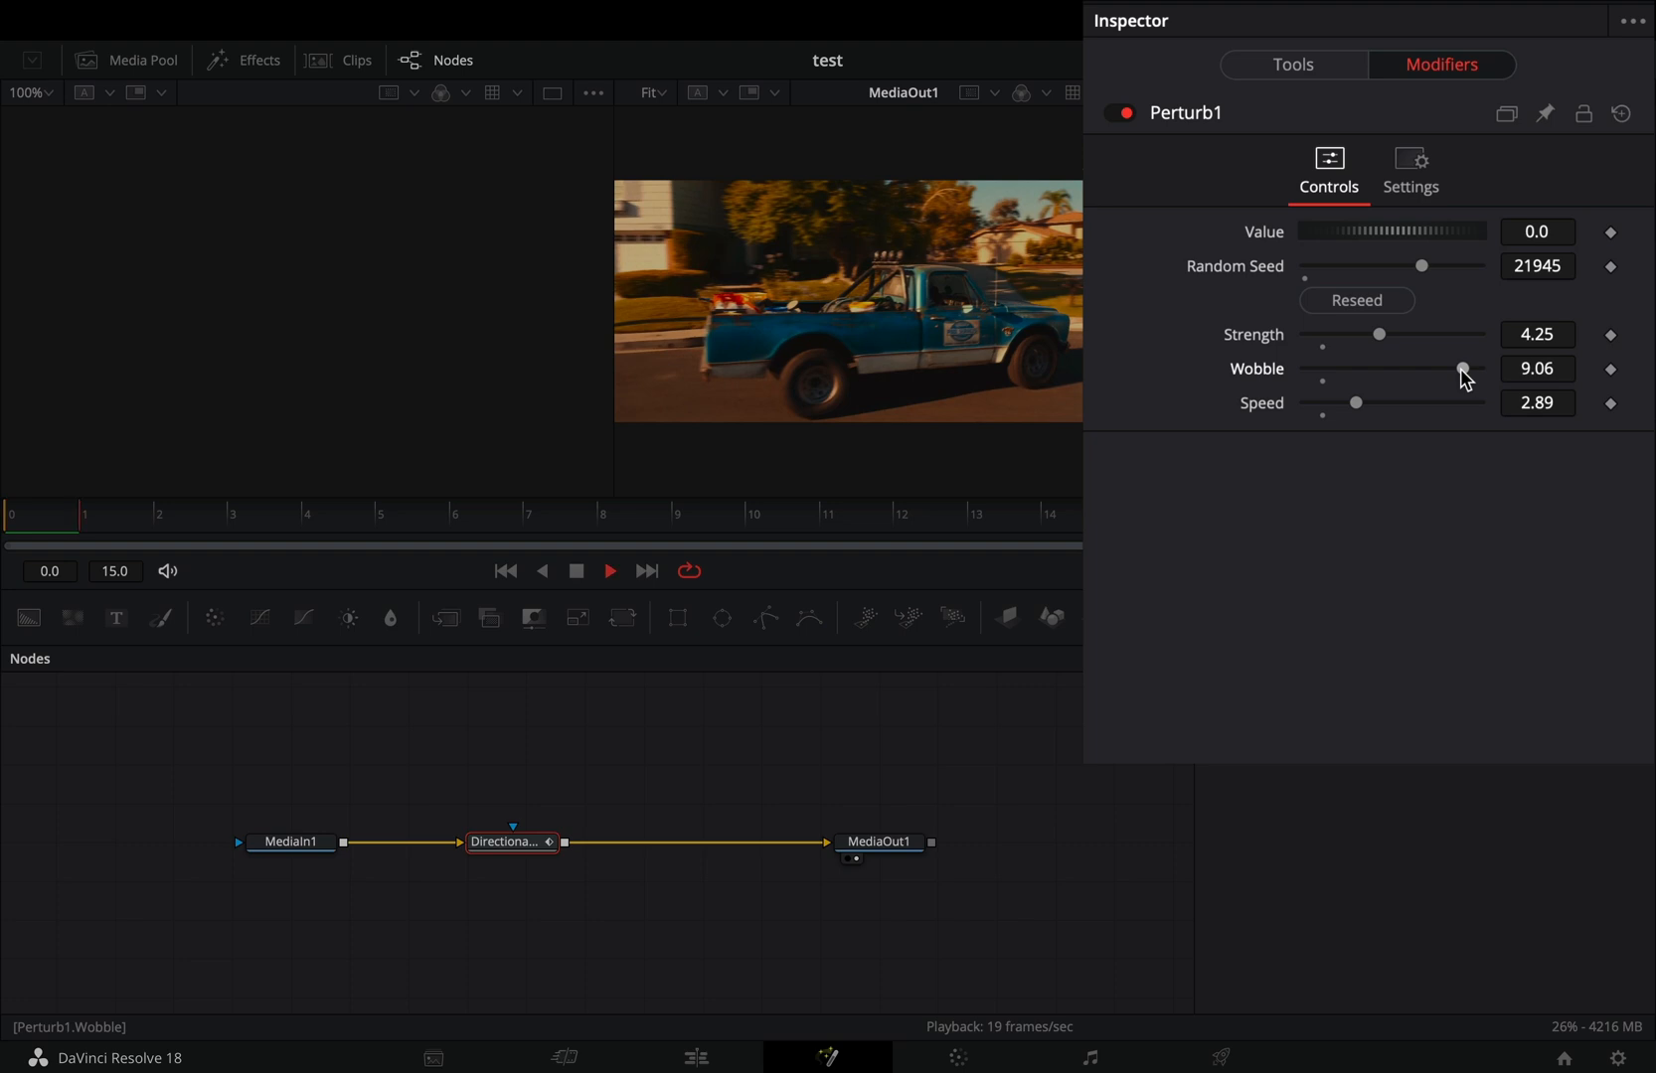
{"action": "left_click", "coordinate": [1355, 300]}
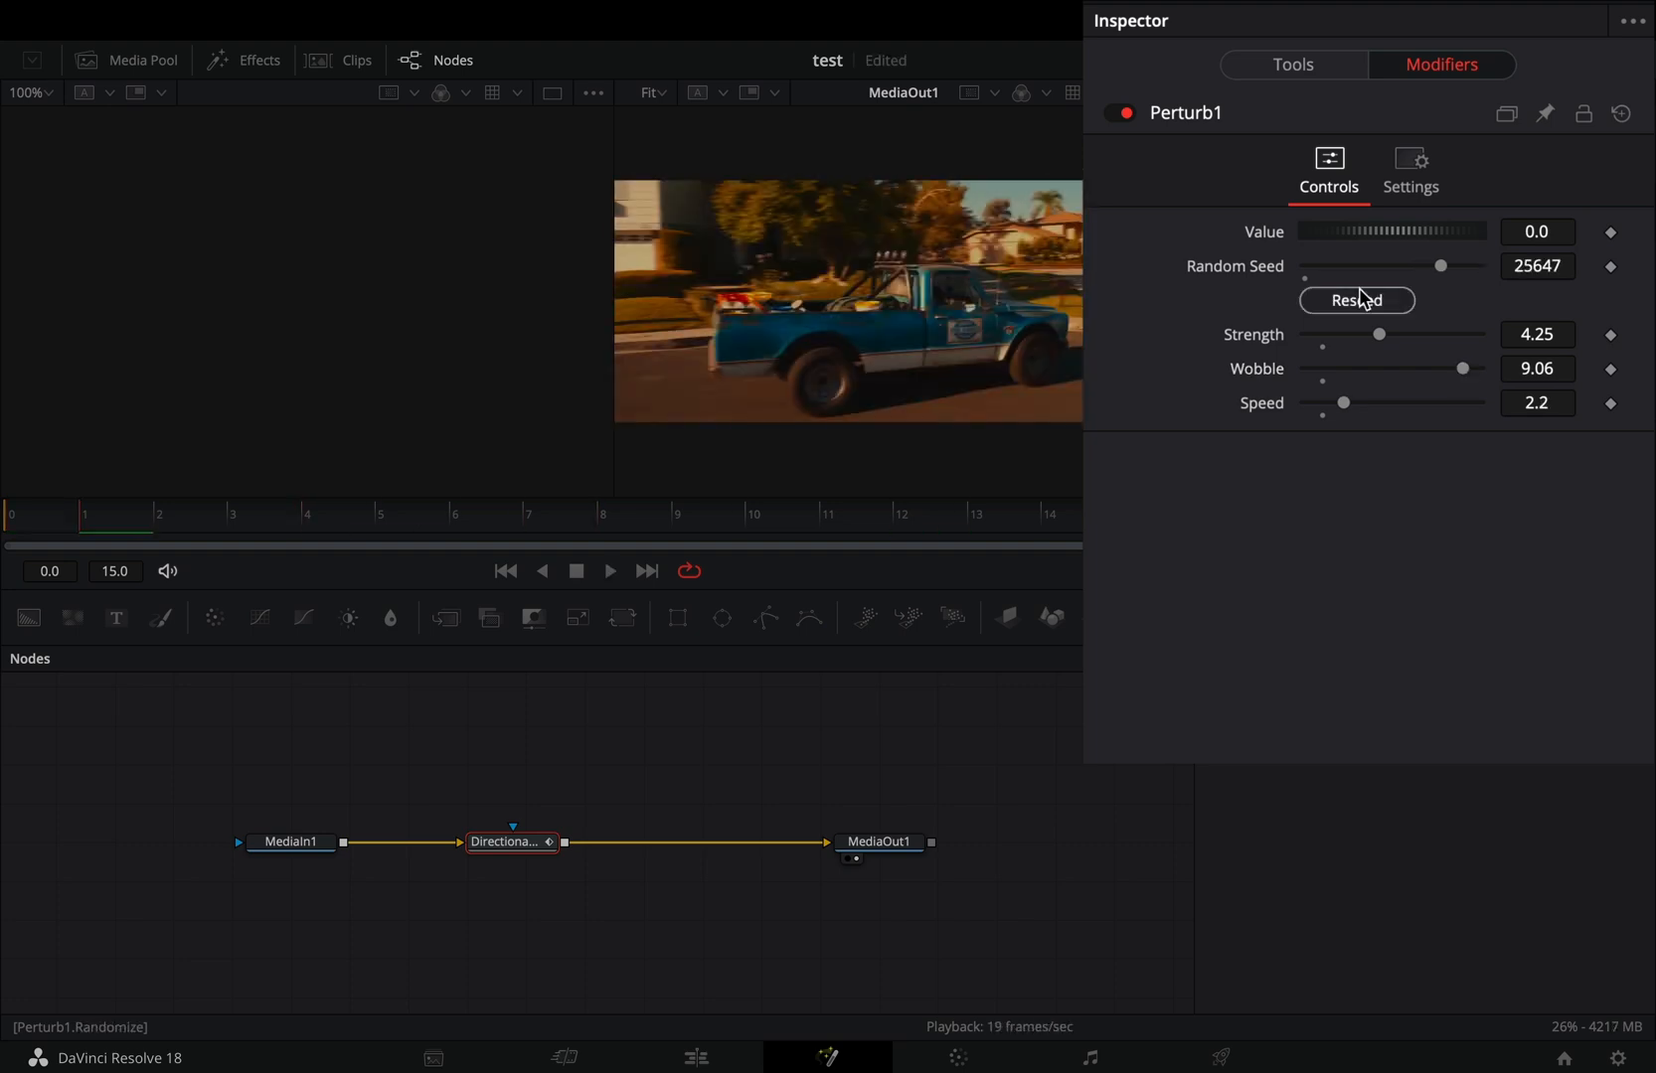
{"action": "left_click", "coordinate": [1357, 300]}
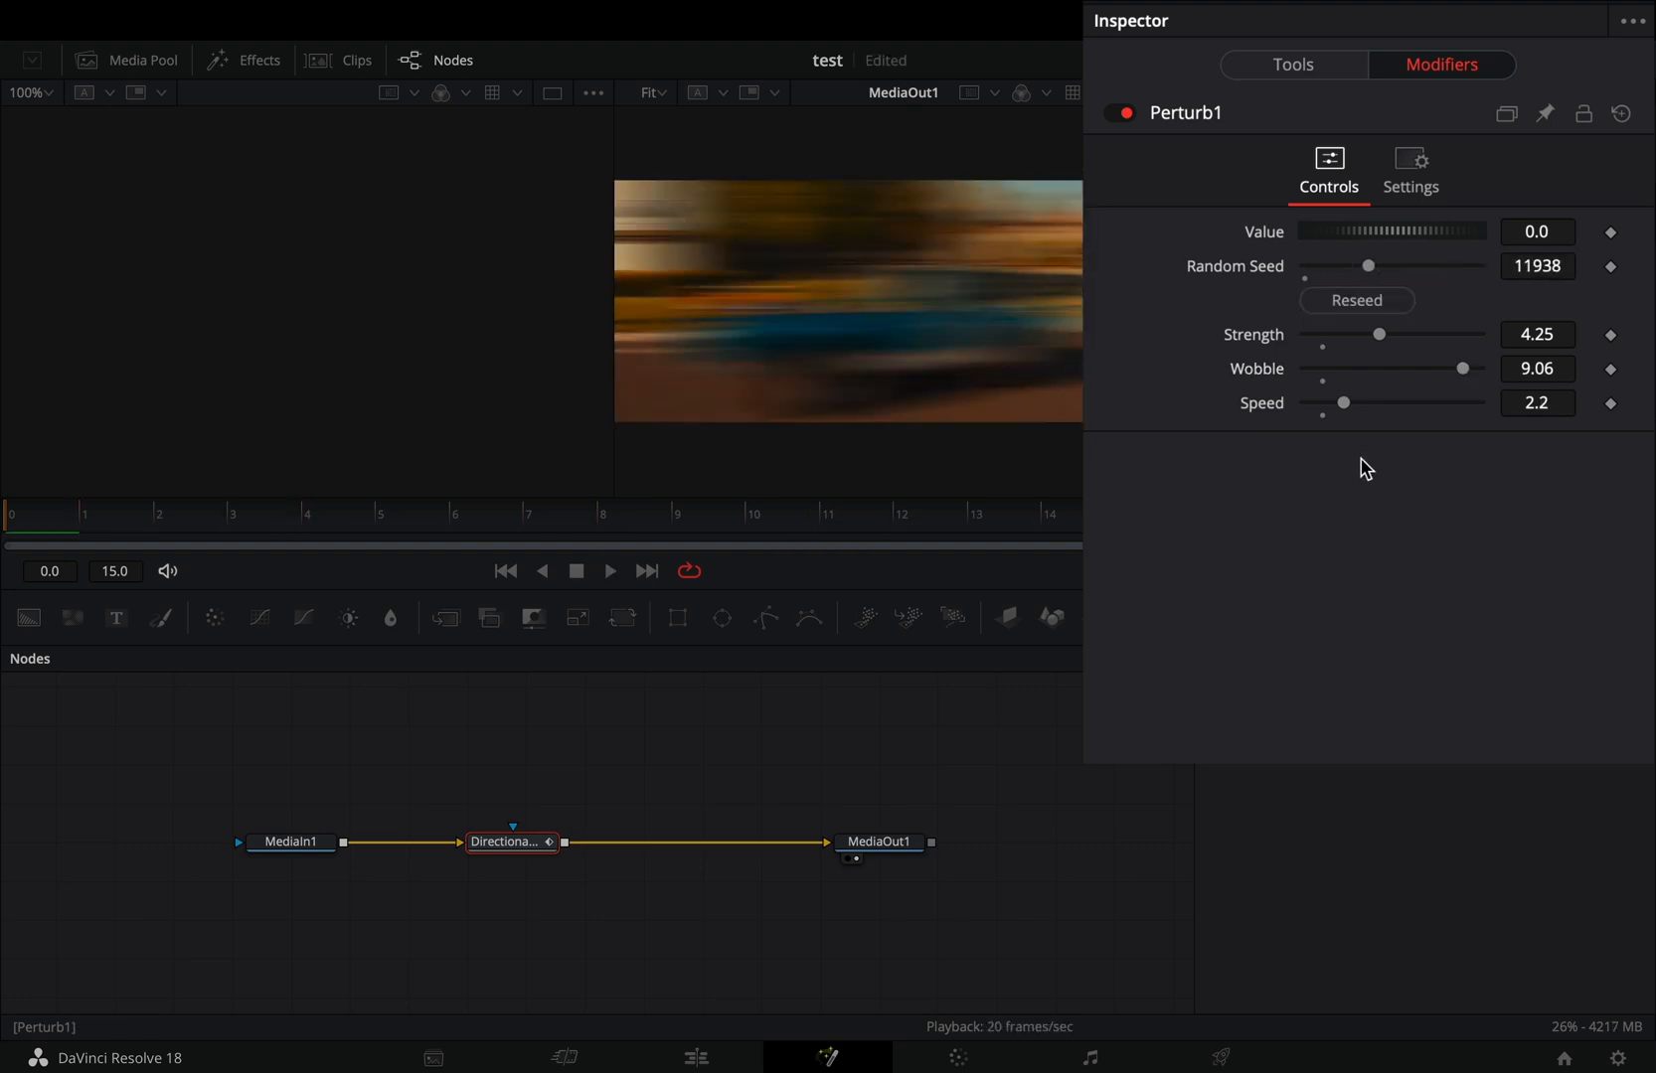
{"action": "left_click_drag", "start_coordinate": [1344, 401], "coordinate": [1427, 398]}
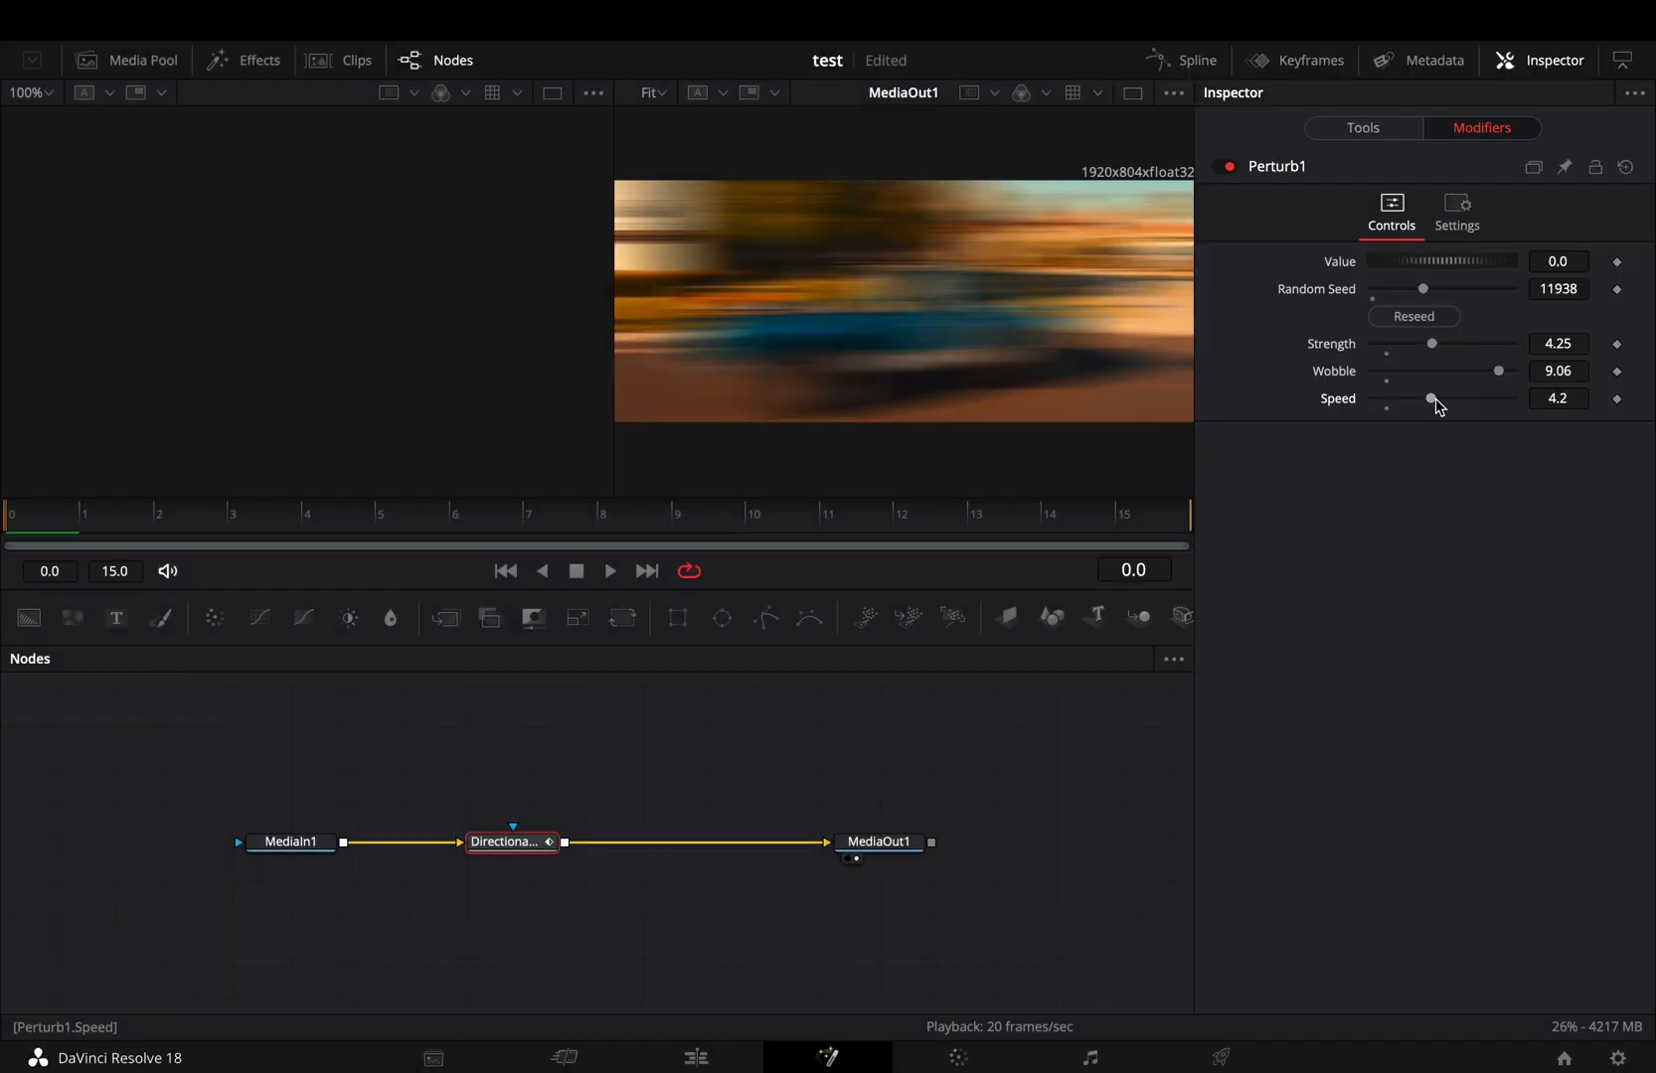
{"action": "left_click", "coordinate": [608, 570]}
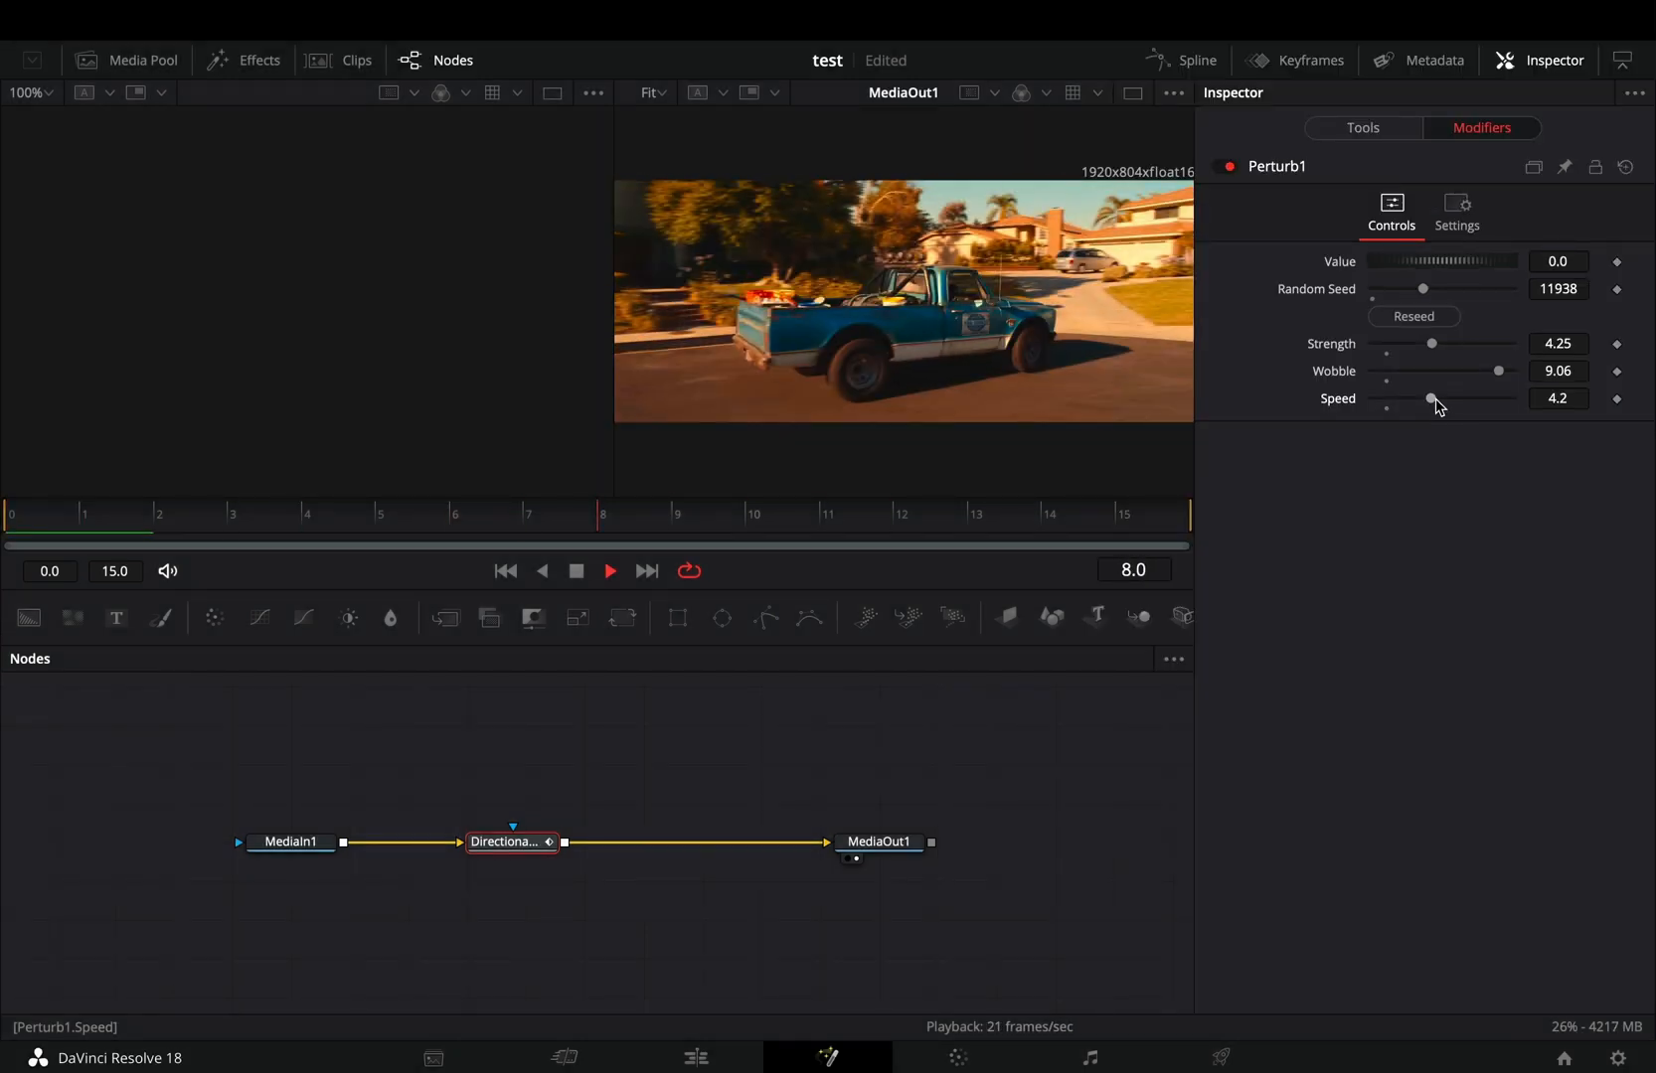